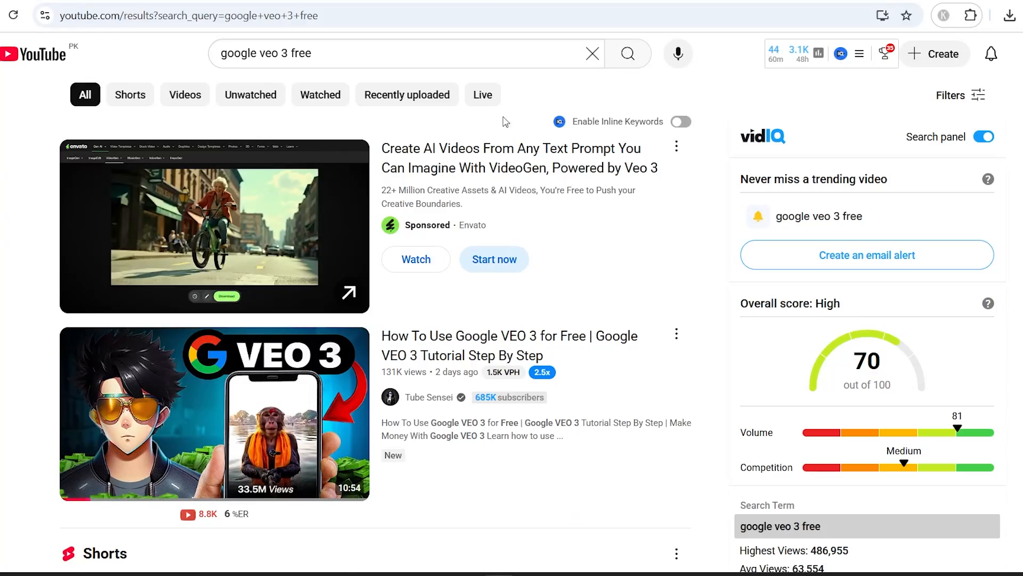
Generate the Veo 3 cat interview clip from the pasted prompt and keep the result.
scroll("down", 3)
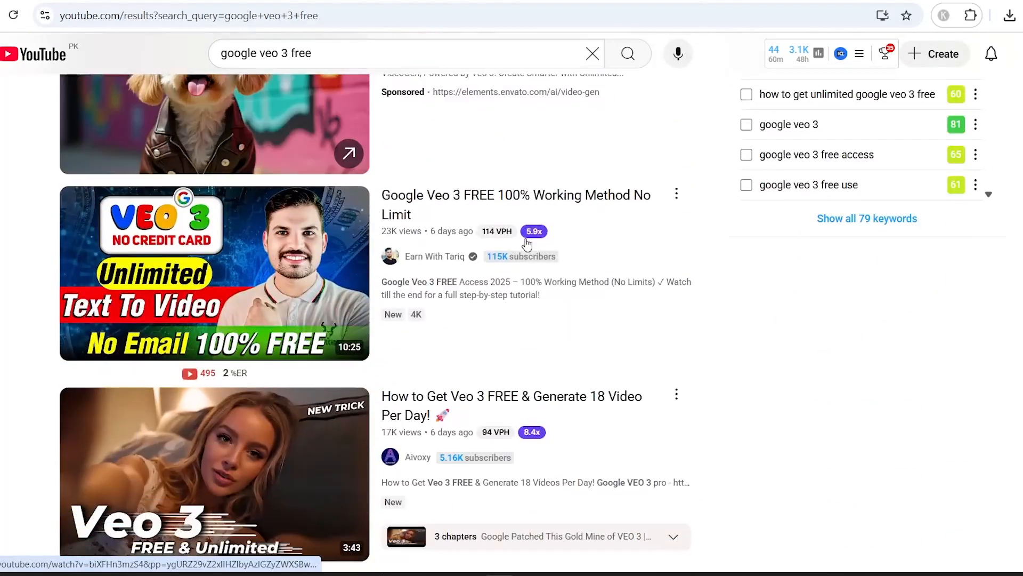
scroll("down", 3)
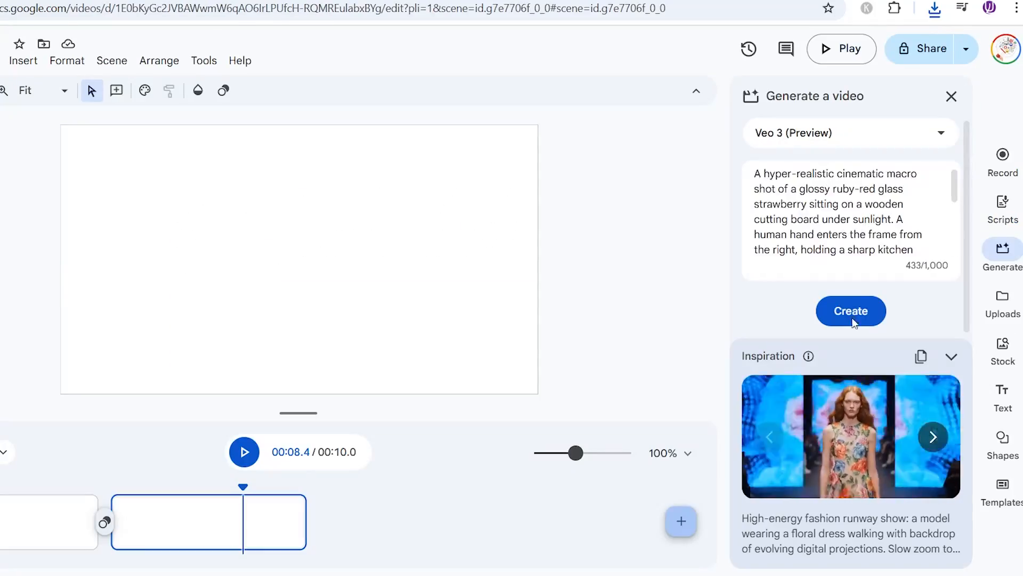
left_click(851, 311)
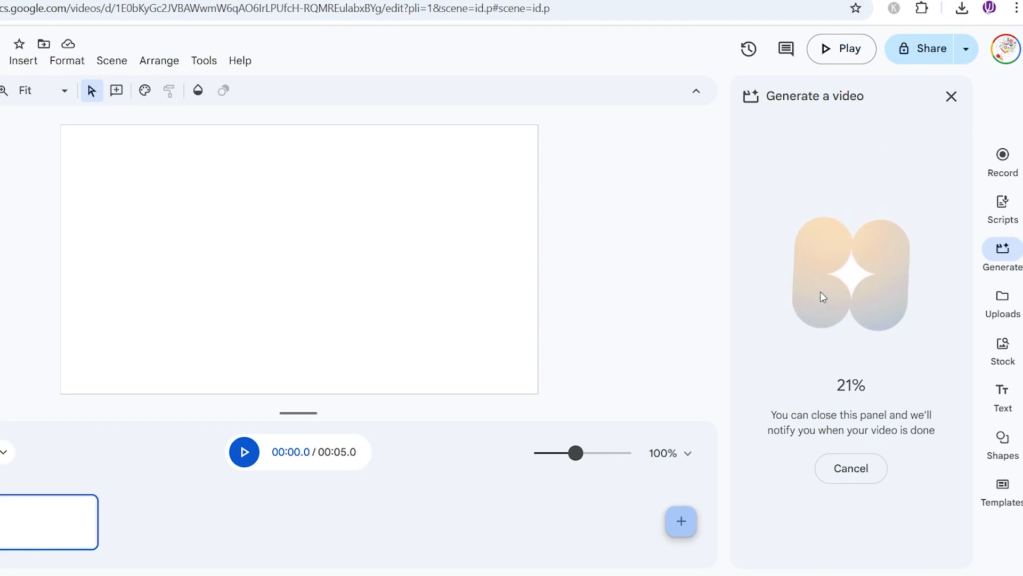
left_click(851, 468)
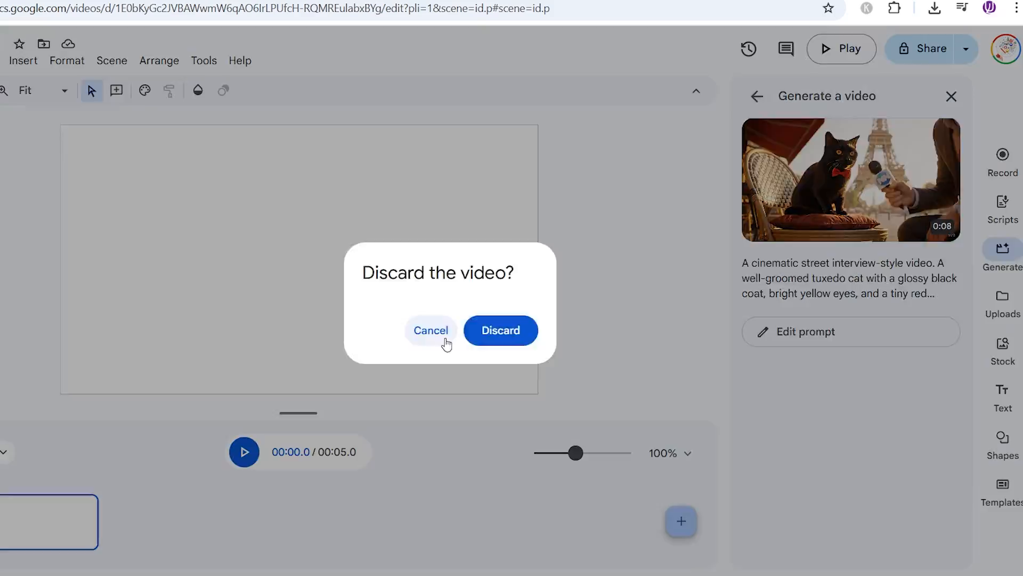
left_click(500, 329)
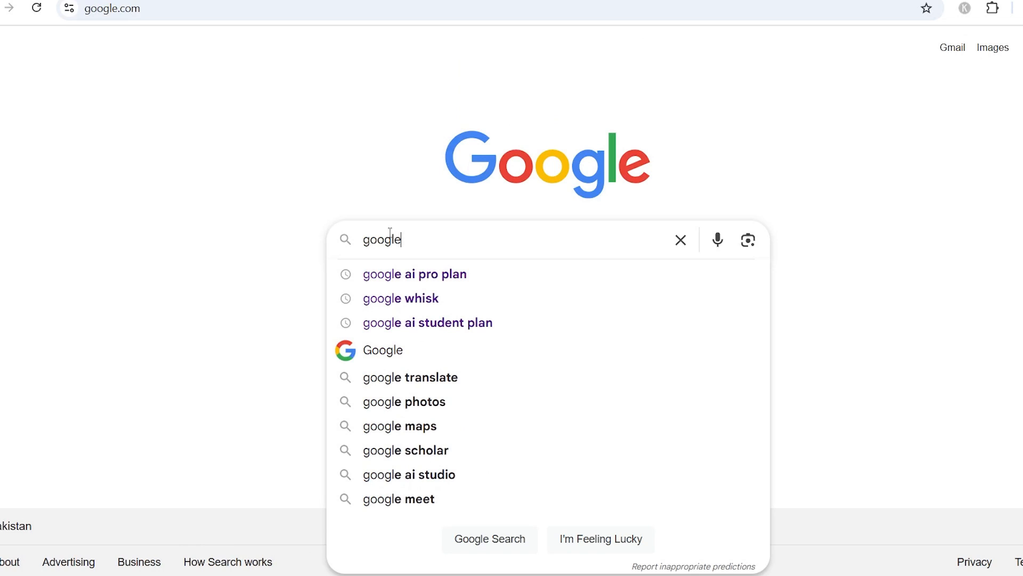
Search 'google vids' and open the 'Google Vids: AI-Powered Video Creator and Editor' result.
type("vids")
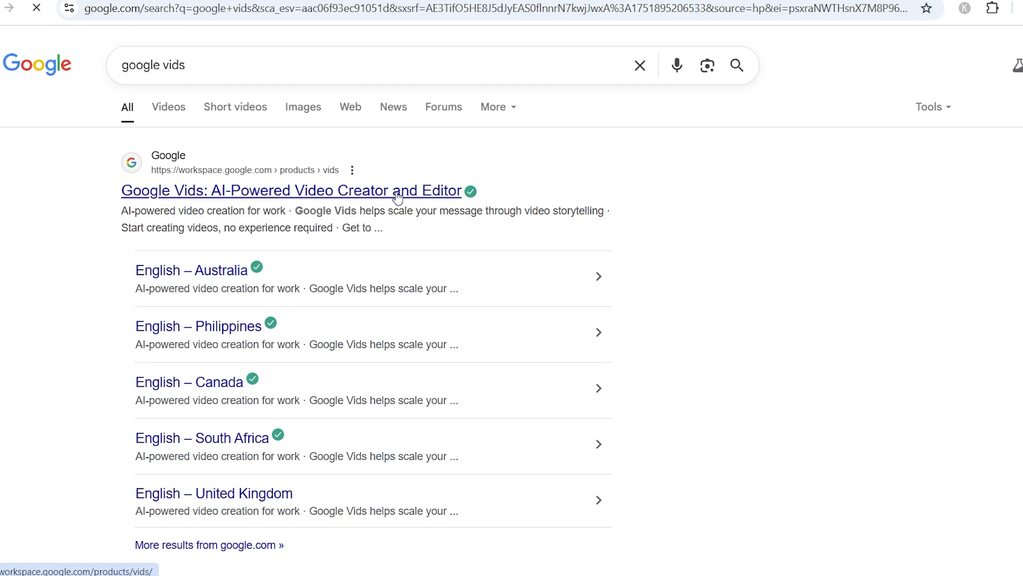
left_click(290, 190)
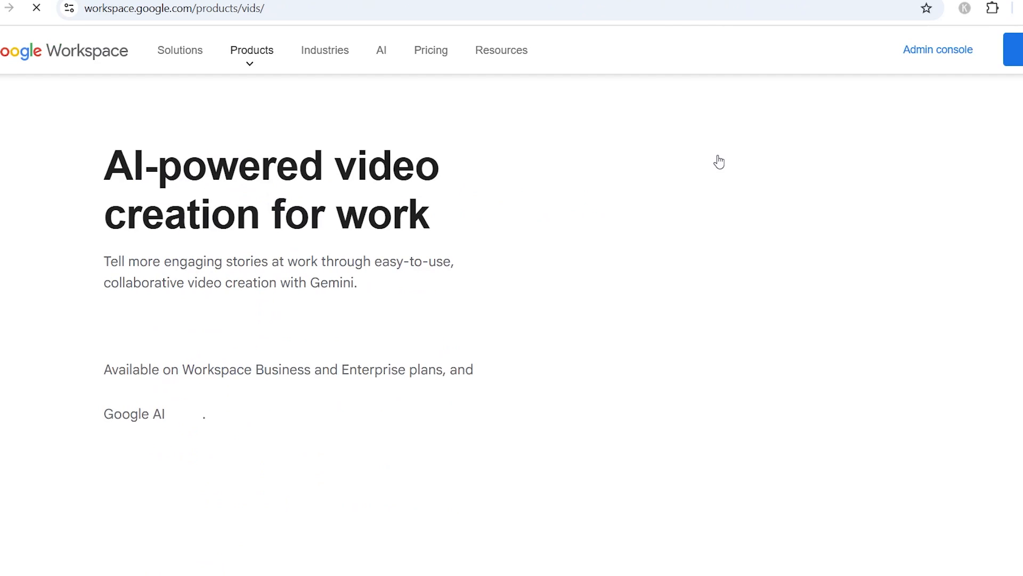
scroll("down", 3)
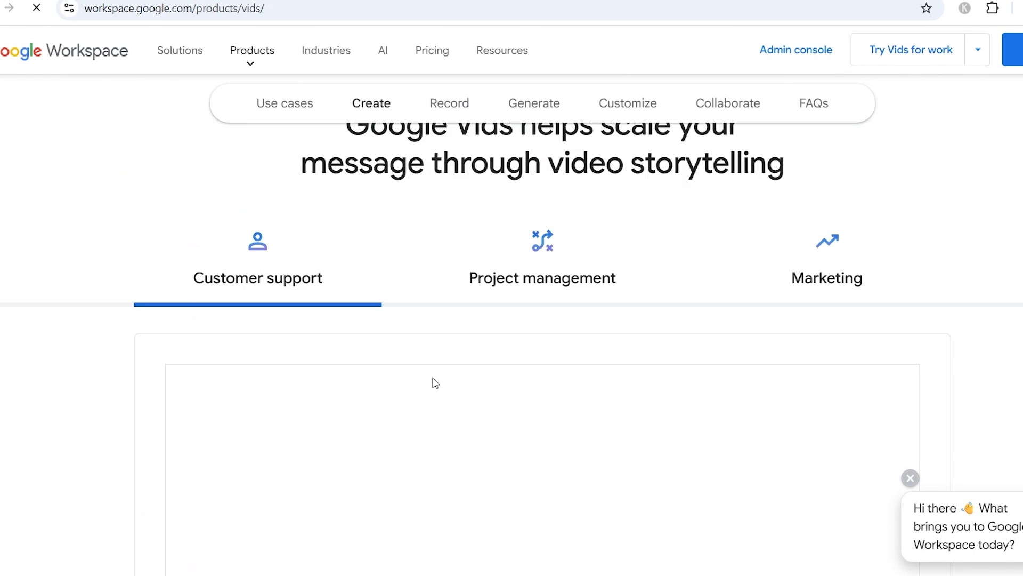
scroll("up", 3)
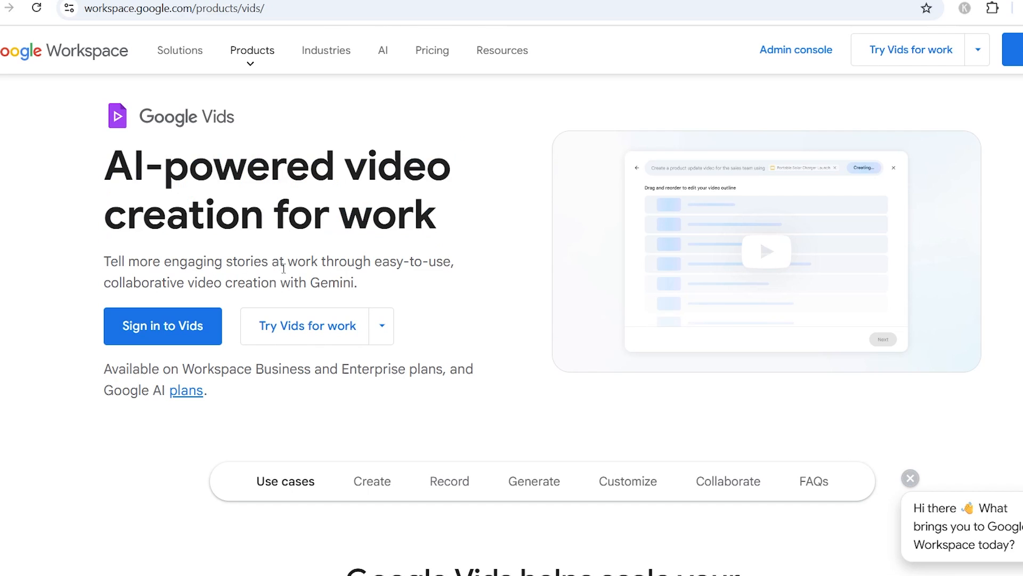
scroll("down", 3)
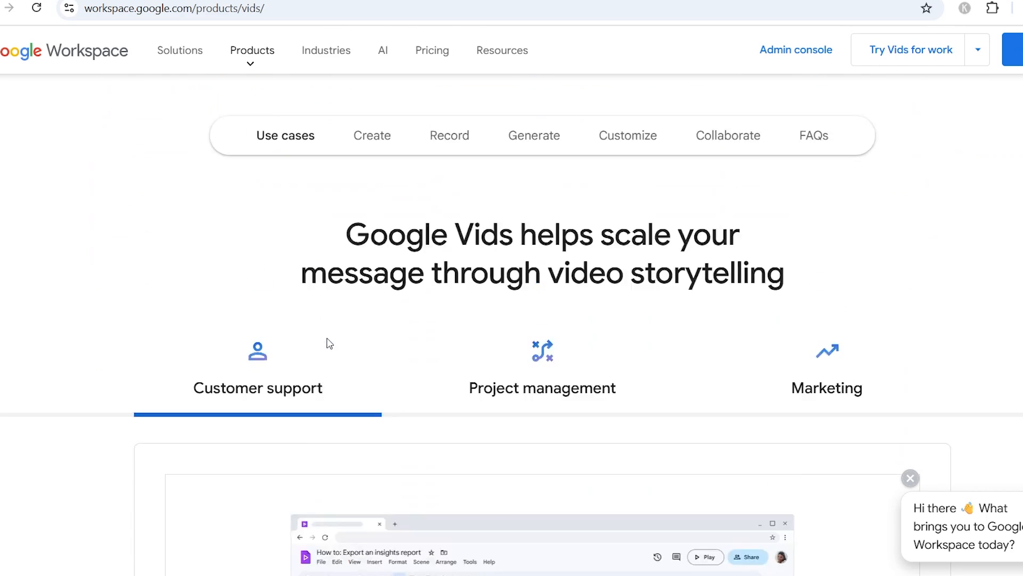
scroll("up", 3)
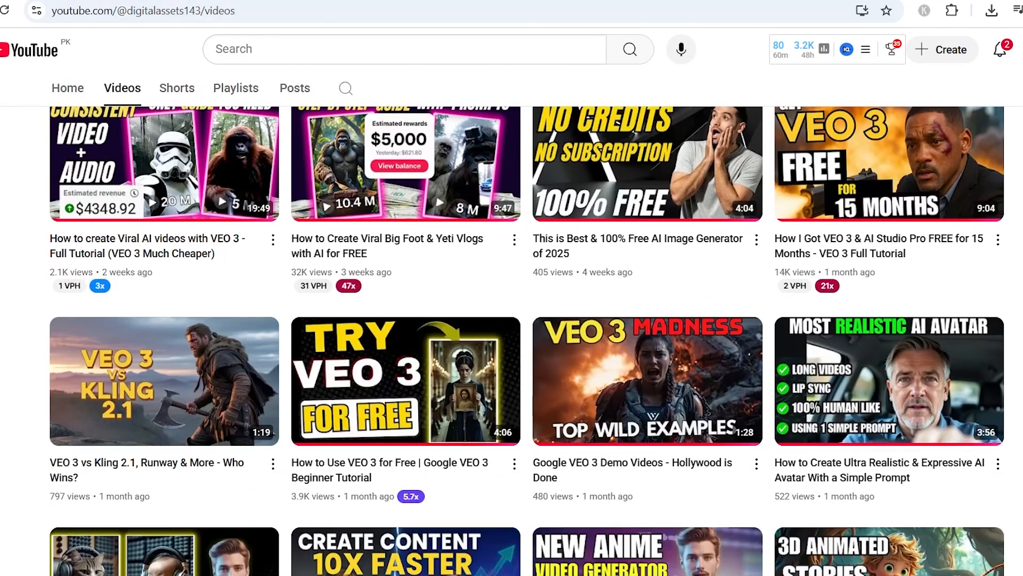
scroll("up", 3)
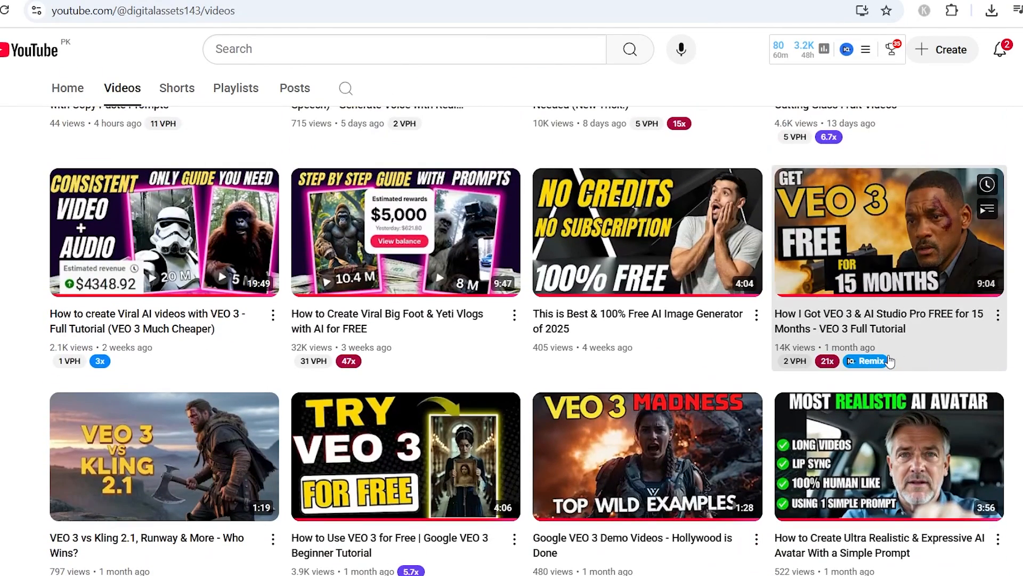
mouse_move(773, 334)
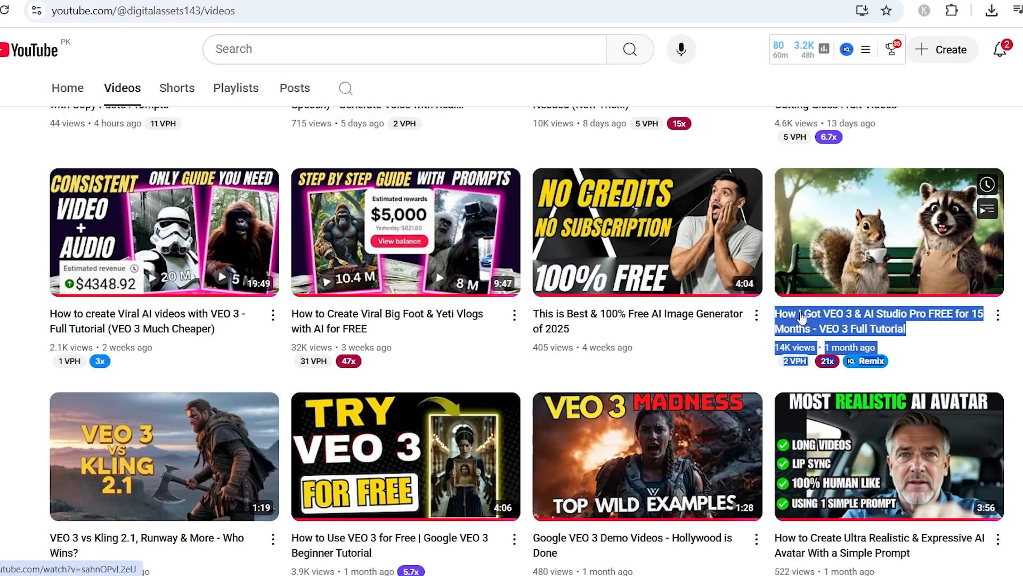
scroll("down", 3)
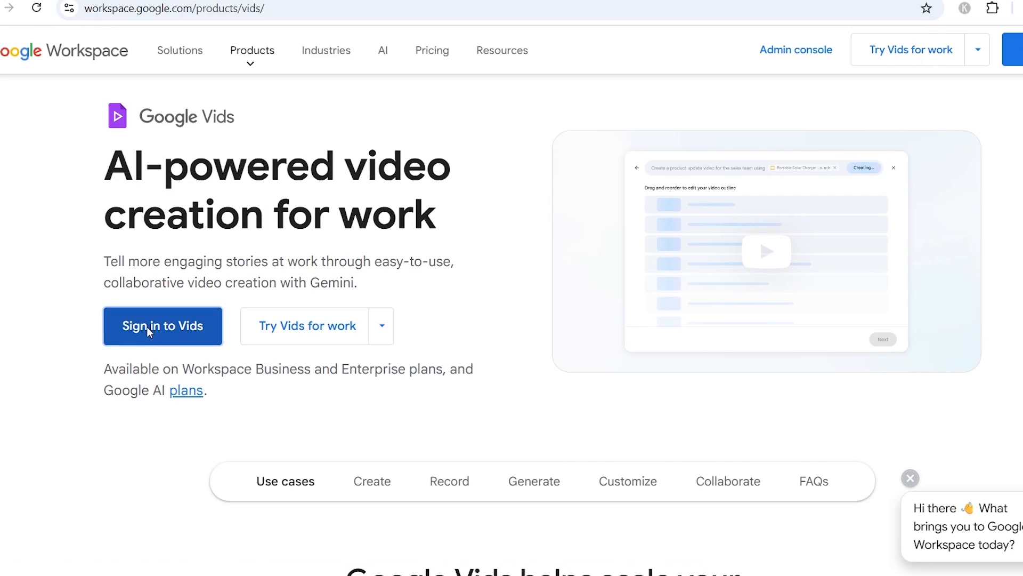
Choose 'Sign in to Vids' on the Google Vids product page.
left_click(162, 326)
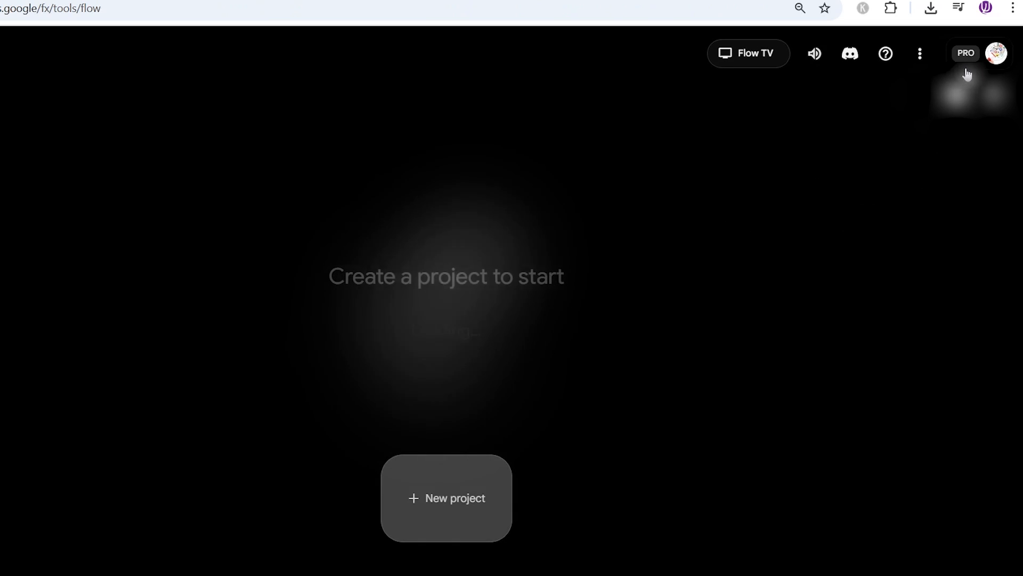
Open the Google Flow account panel to view the 1000 AI credits balance.
left_click(997, 53)
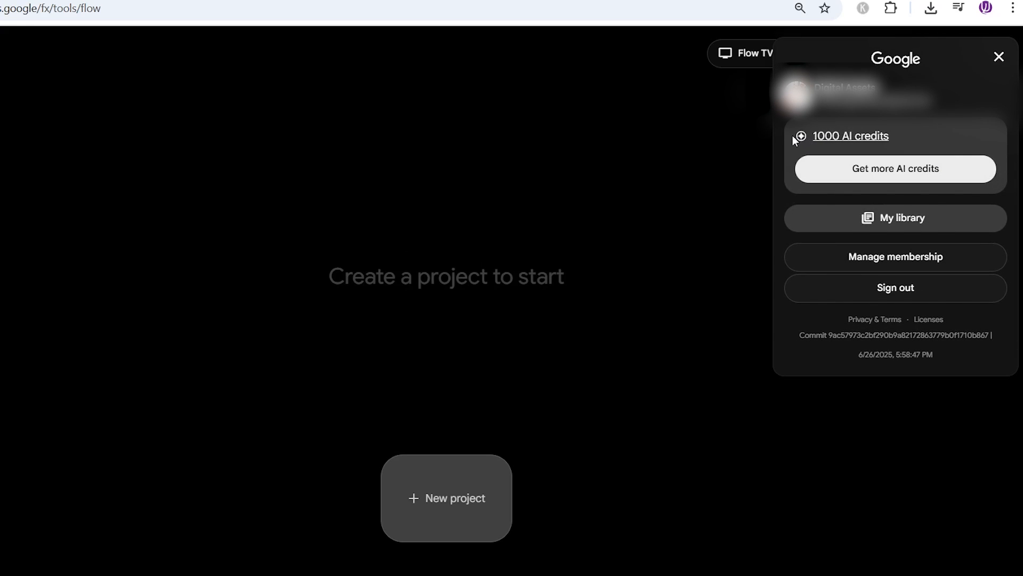
mouse_move(776, 156)
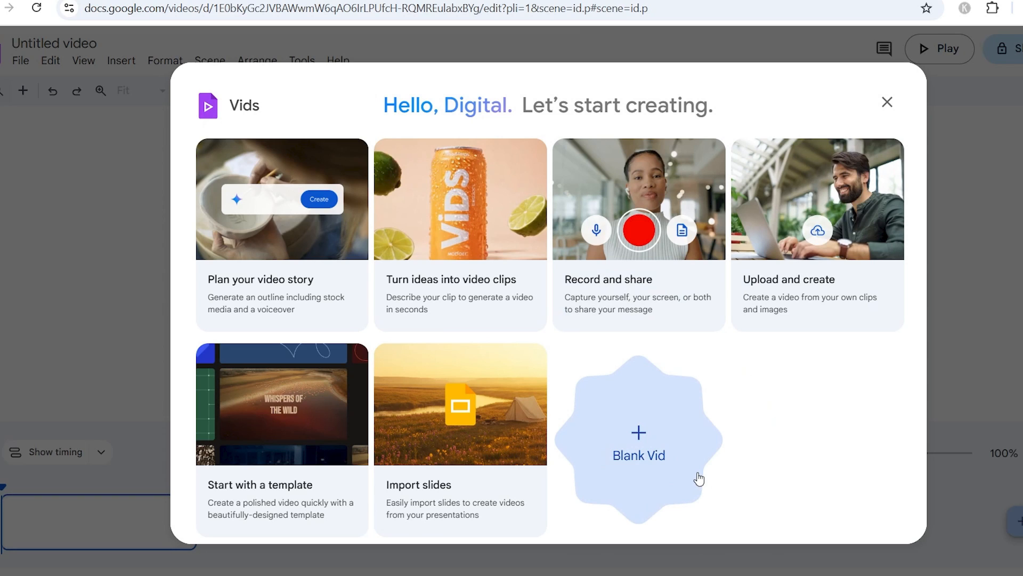
mouse_move(443, 217)
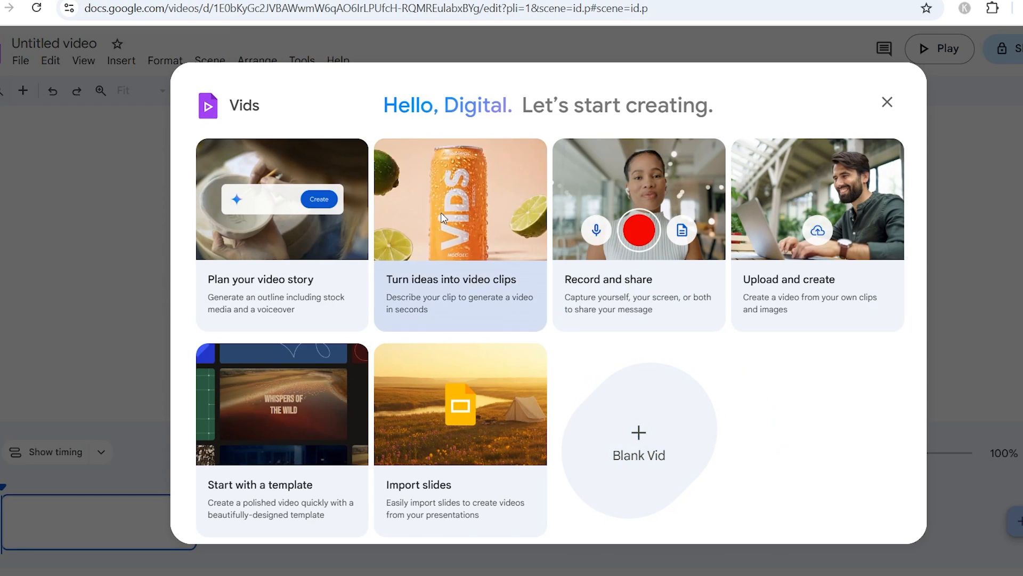
Choose 'Turn ideas into video clips' to open the Generate a video panel.
left_click(459, 235)
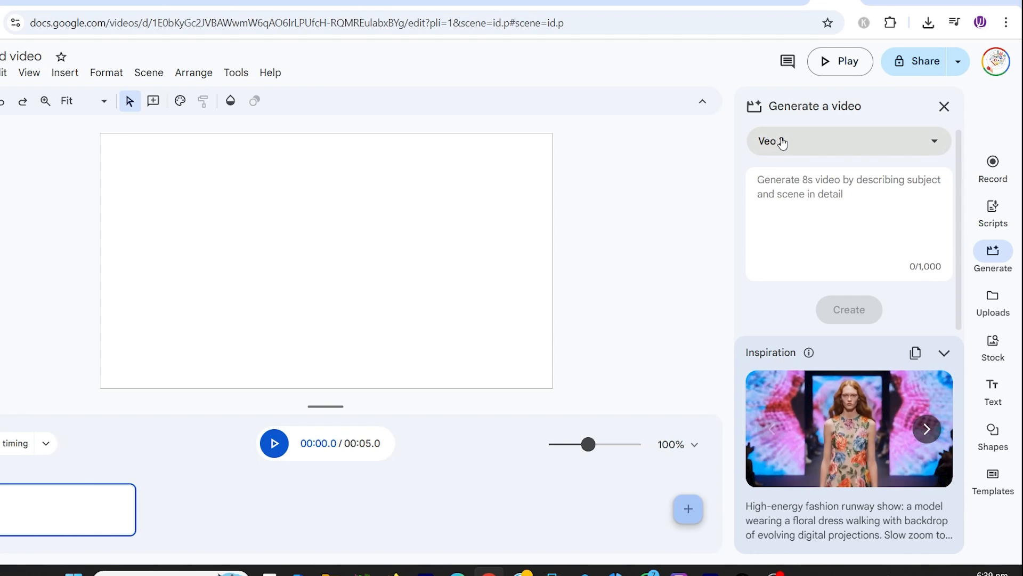
Select the Veo 3 (Preview) model and generate the sunglasses-bear selfie clip.
left_click(847, 141)
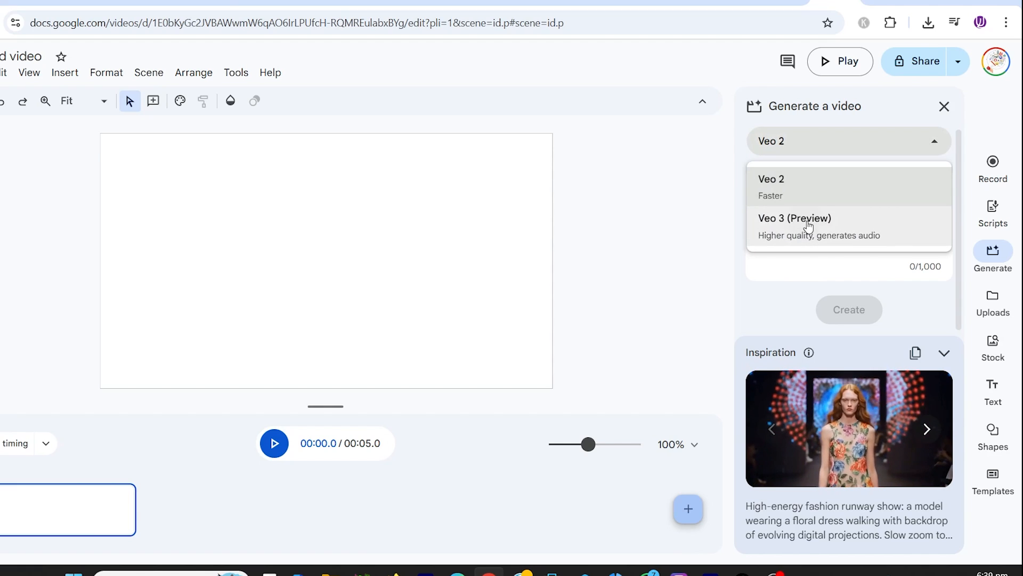
left_click(794, 218)
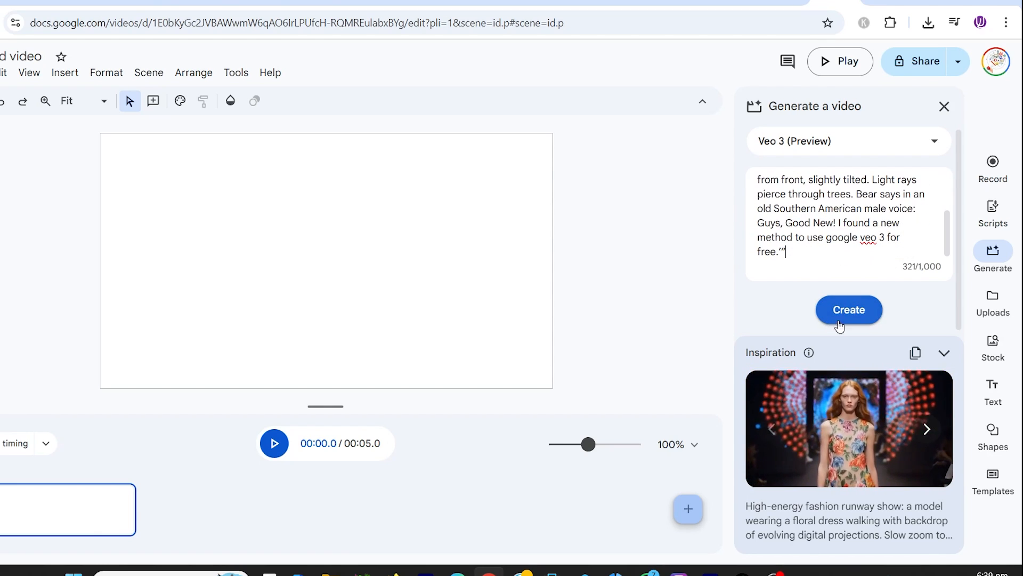
left_click(849, 309)
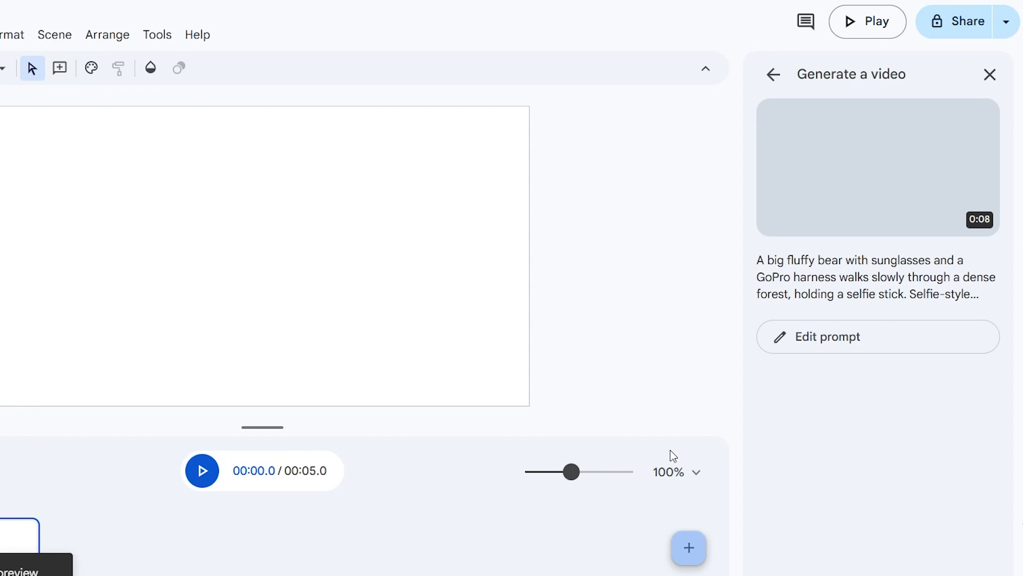
Play the 8-second bear clip on the canvas, then close the preview without inserting.
left_click(878, 166)
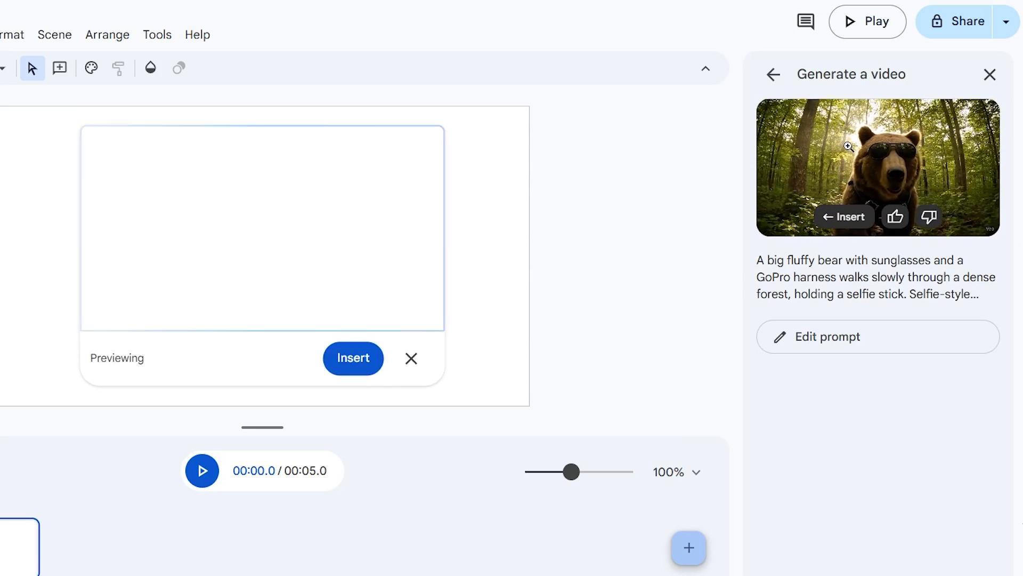
left_click(842, 215)
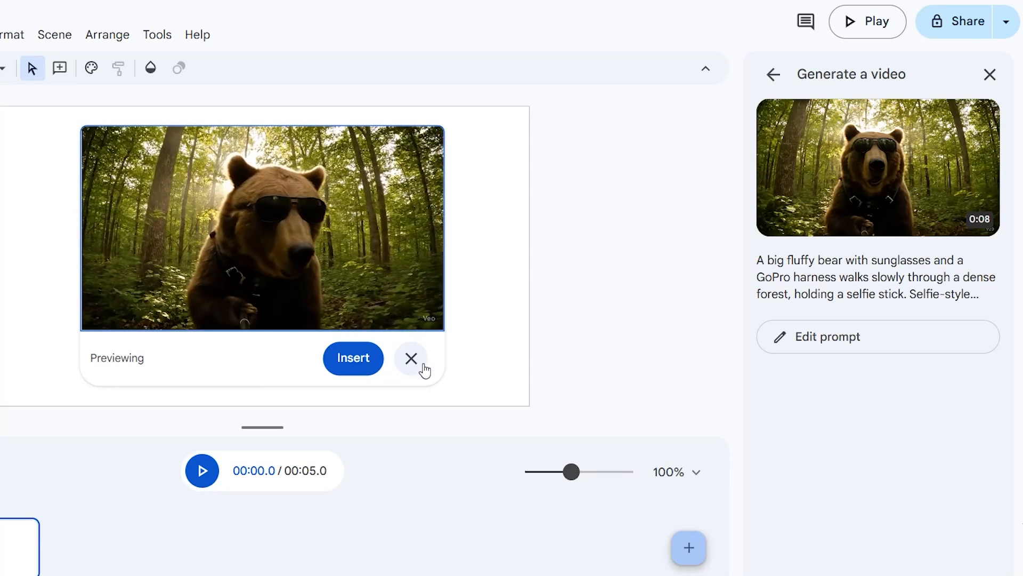
left_click(411, 358)
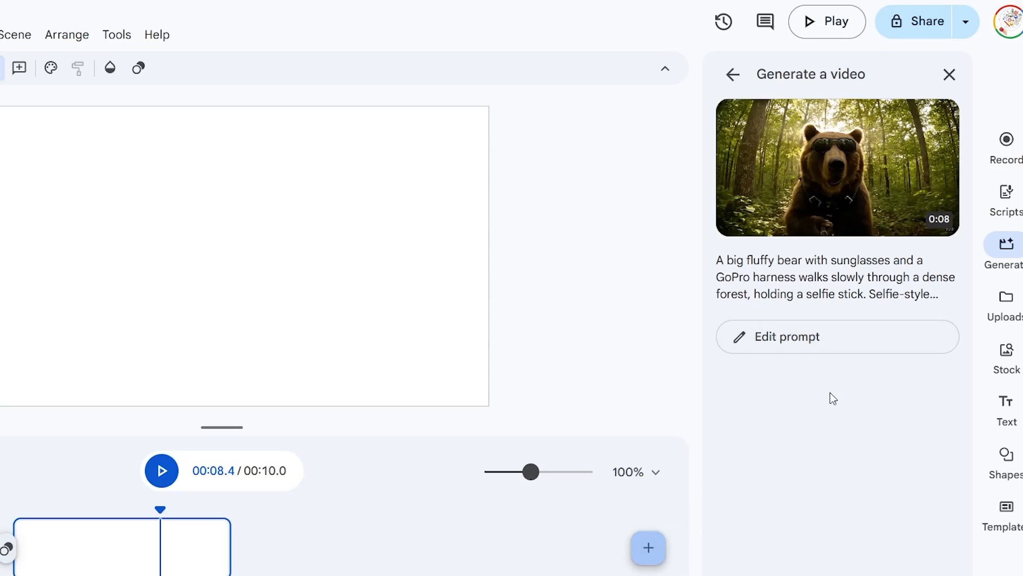
mouse_move(801, 359)
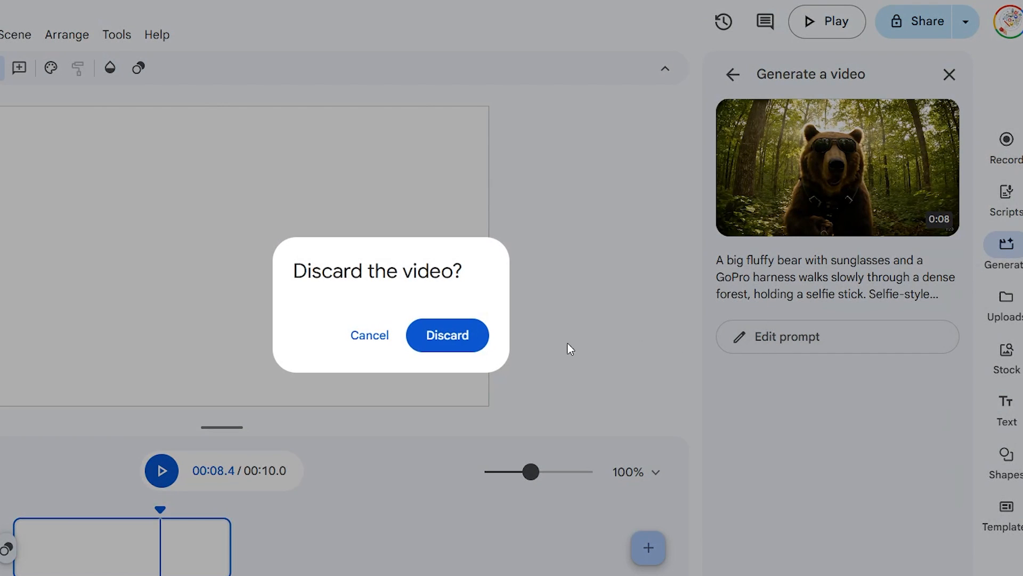
Confirm Discard in the 'Discard the video?' dialog for the bear clip.
left_click(447, 335)
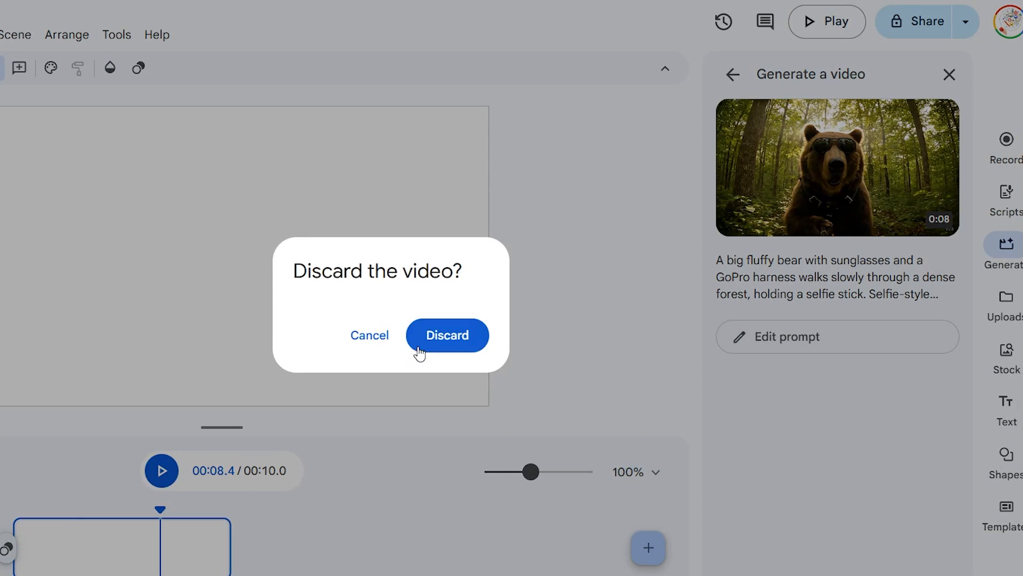
left_click(447, 335)
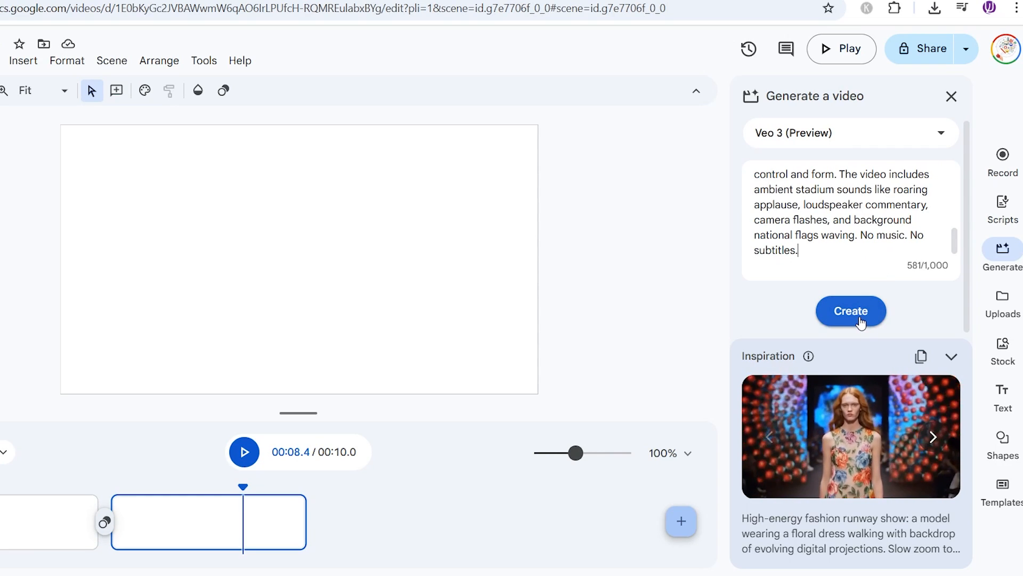
Generate Veo 3 clips for the stadium scene, posh-voiced talking cat, and alien chase prompts.
left_click(851, 311)
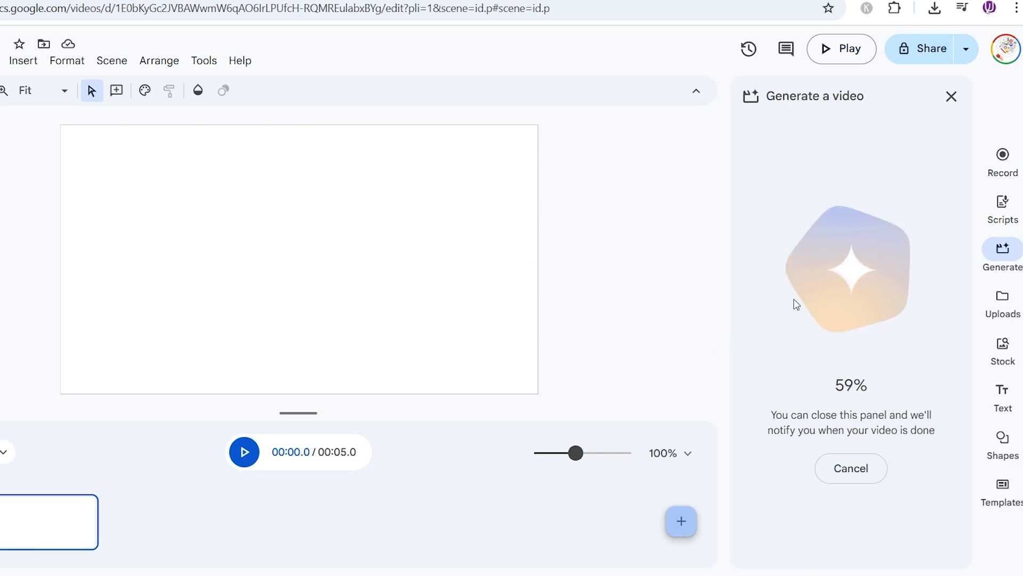
left_click(850, 468)
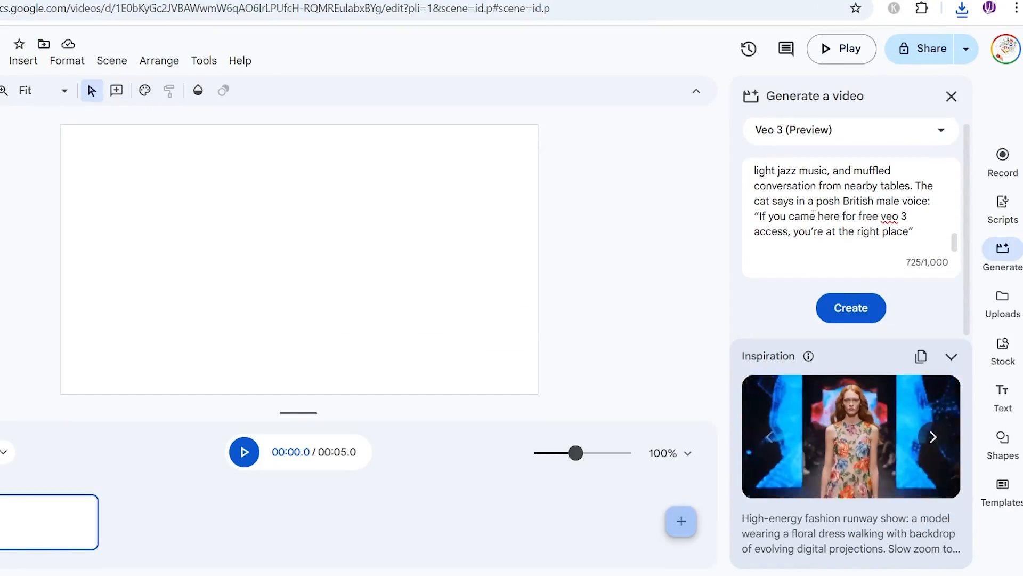
left_click(851, 308)
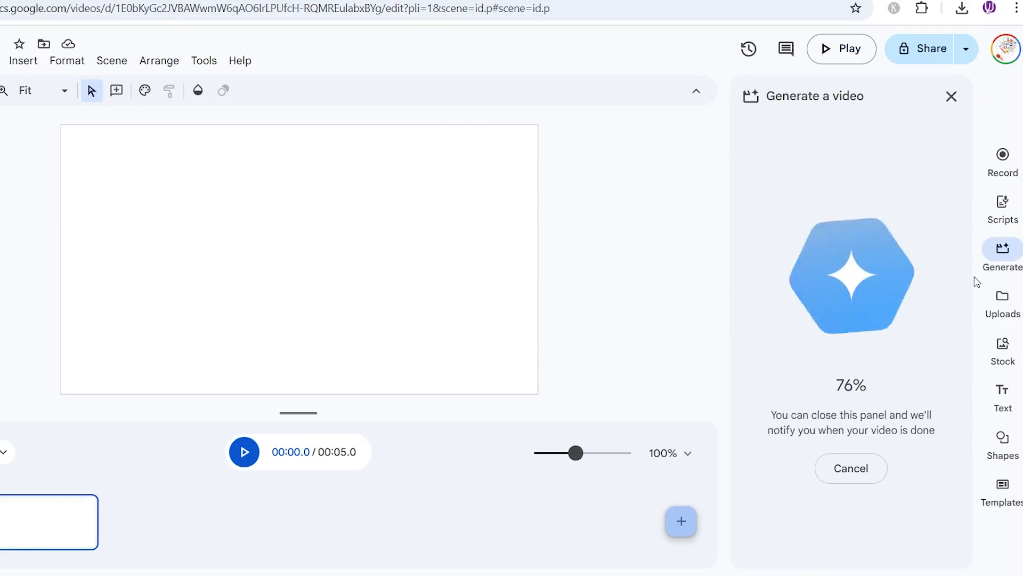
left_click(851, 468)
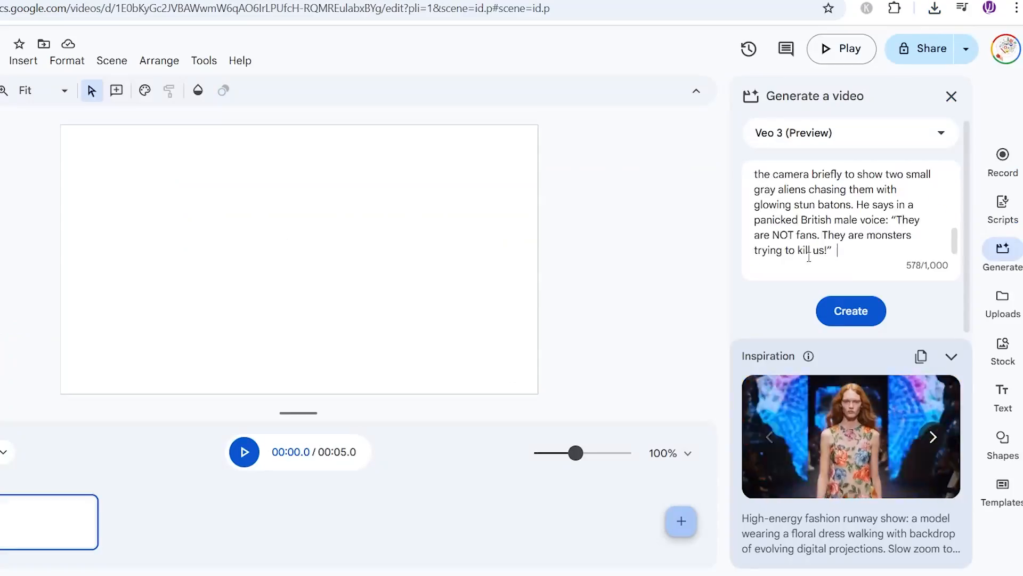
left_click(851, 310)
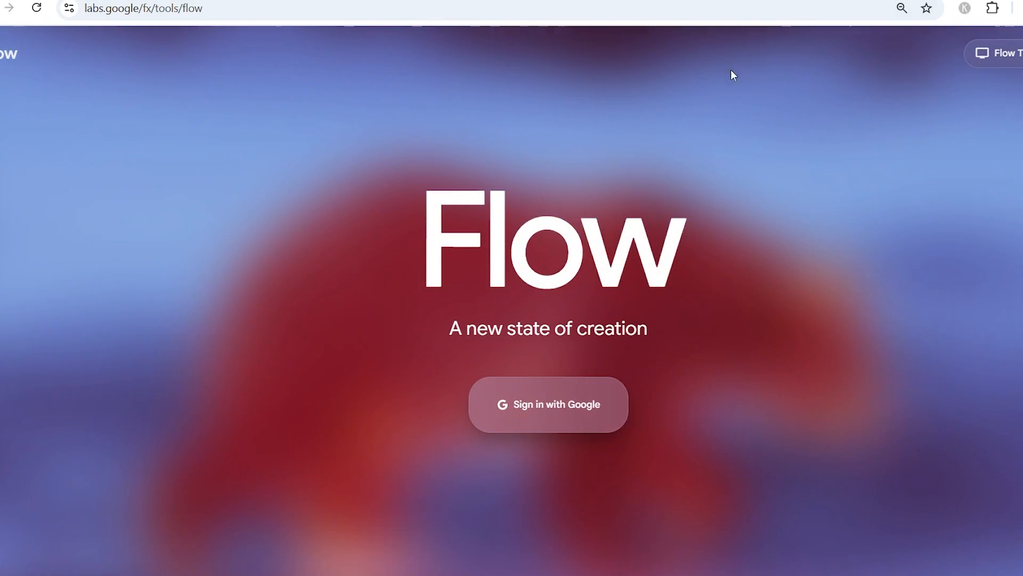
mouse_move(561, 413)
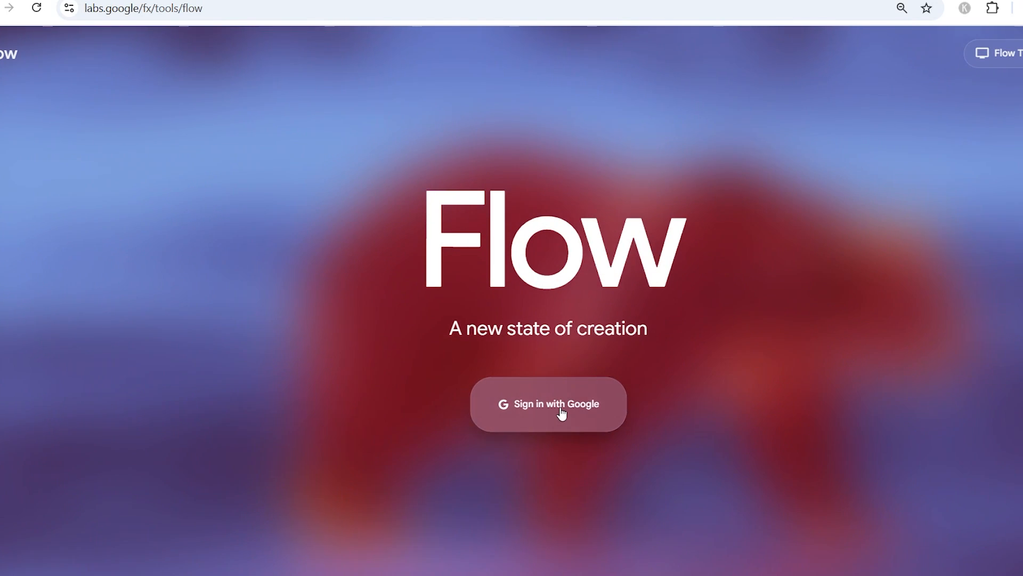
Sign in to Google Flow with Google and view the 1000 AI credits.
left_click(548, 403)
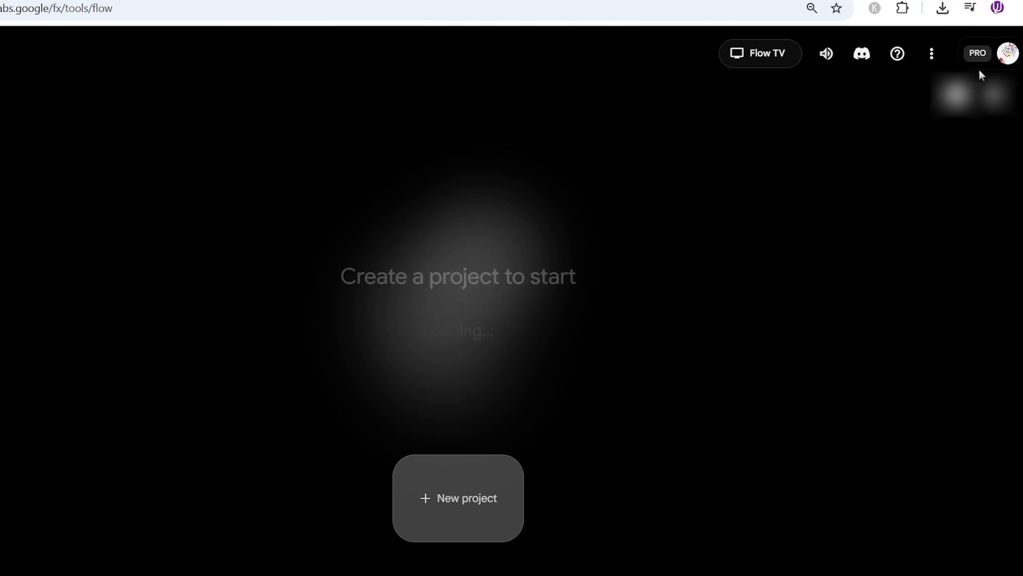
left_click(1007, 53)
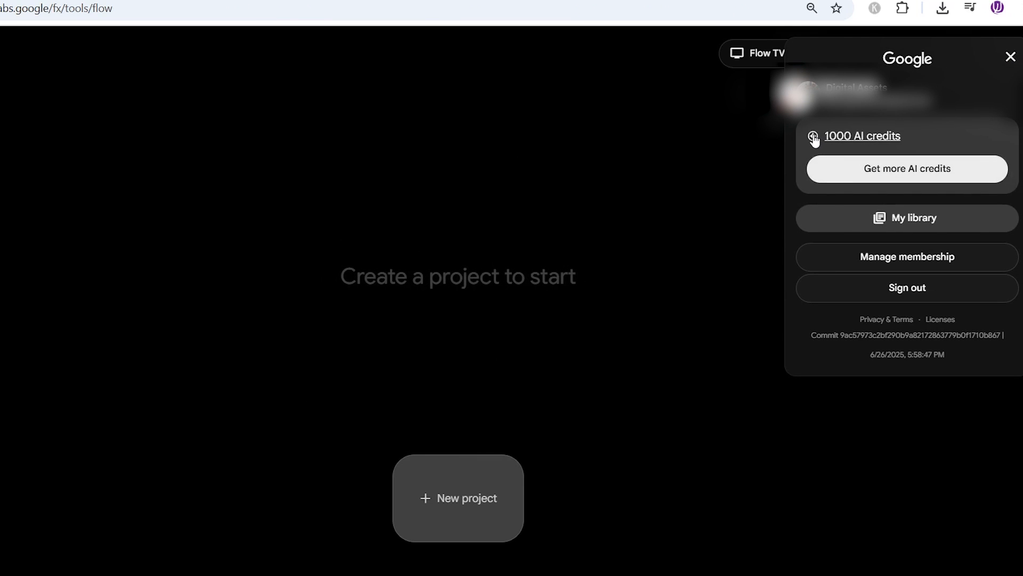
mouse_move(906, 136)
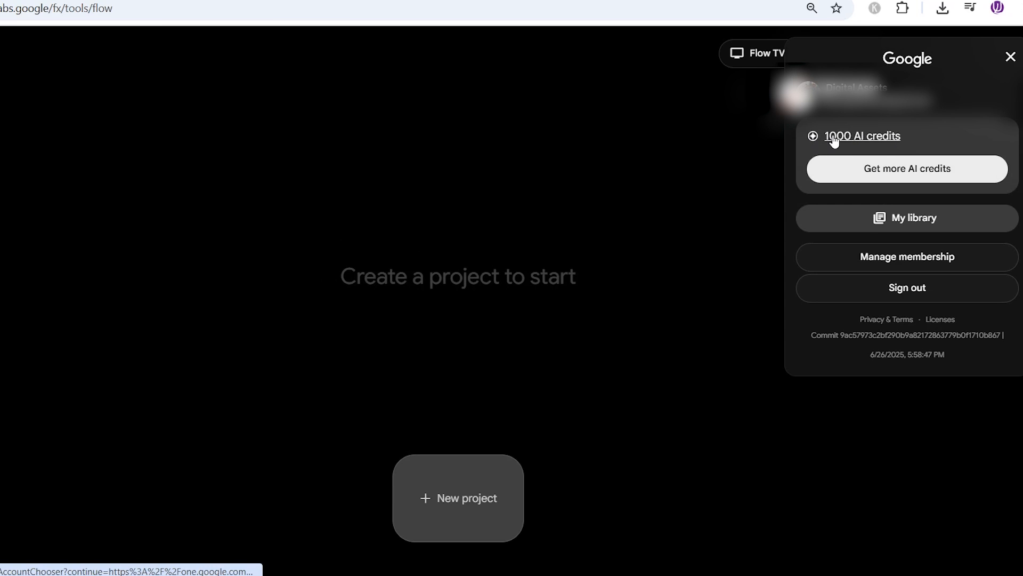
mouse_move(916, 136)
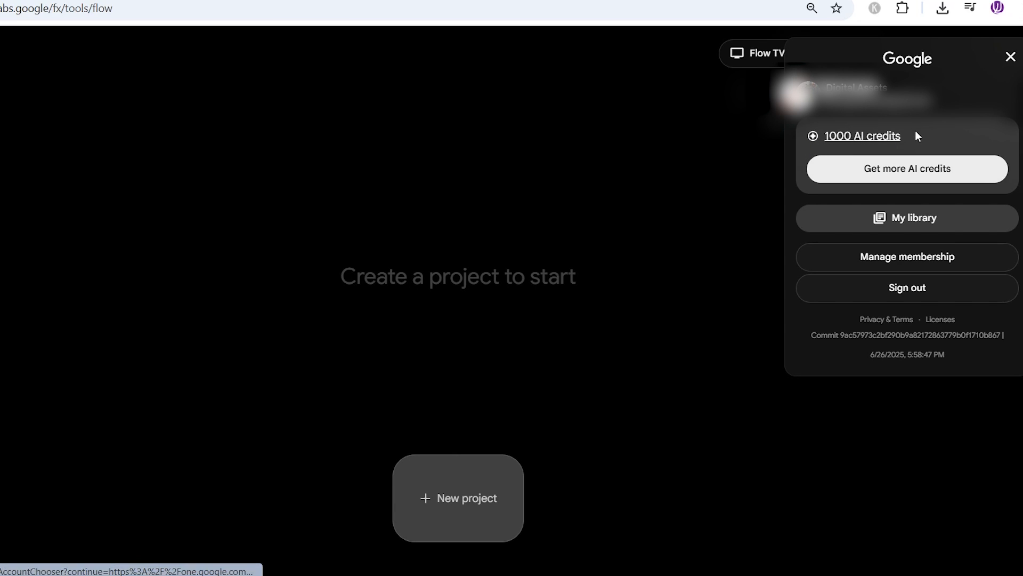